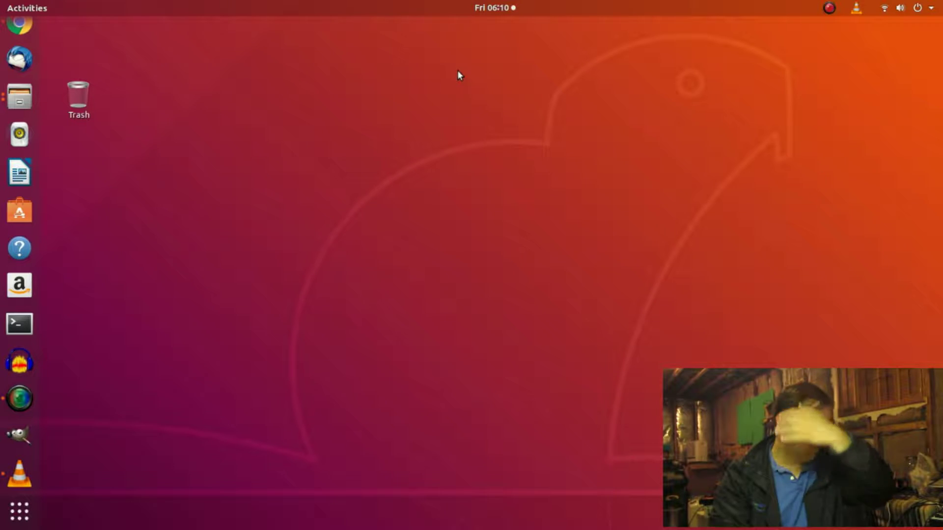
{"action": "mouse_move", "coordinate": [53, 342]}
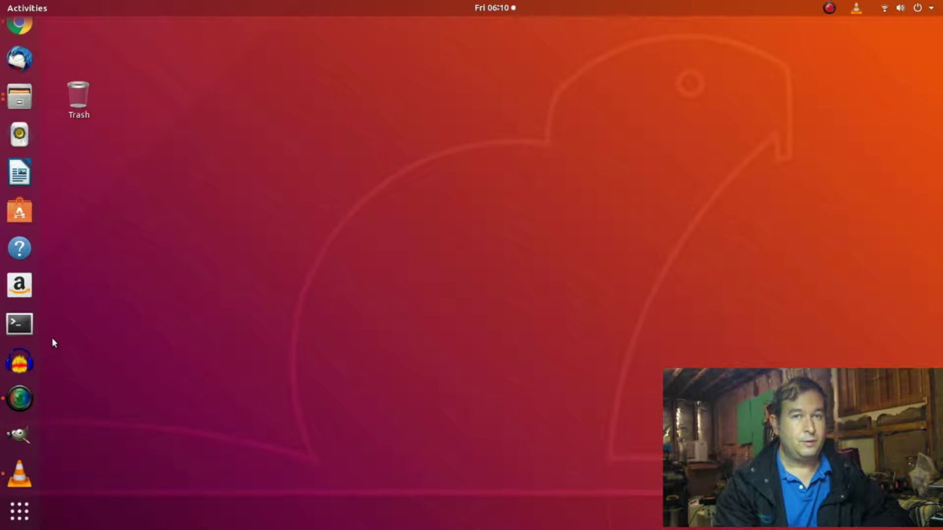
{"action": "mouse_move", "coordinate": [19, 324]}
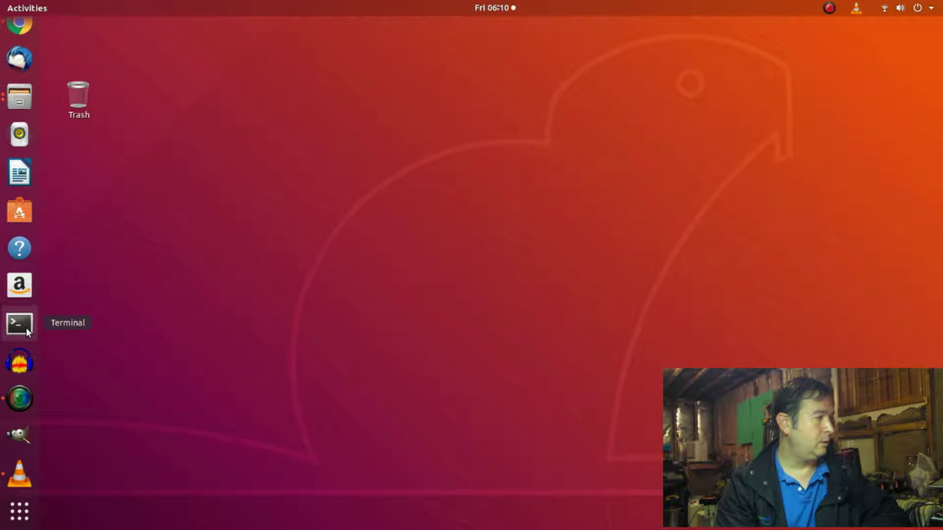
Launch a terminal and run 'sudo dmidecode --type 17' to reach the password prompt
{"action": "left_click", "coordinate": [20, 323]}
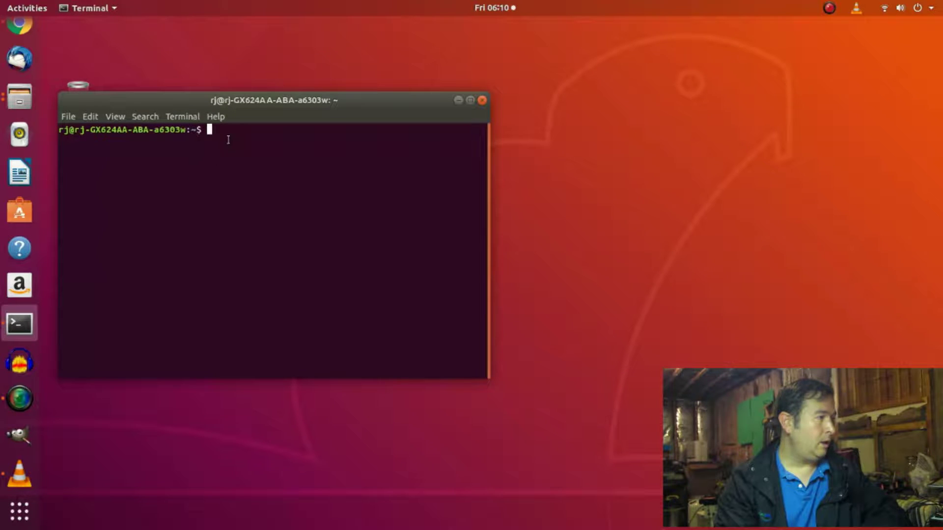
{"action": "type", "text": "sudo dmidecode --type 17"}
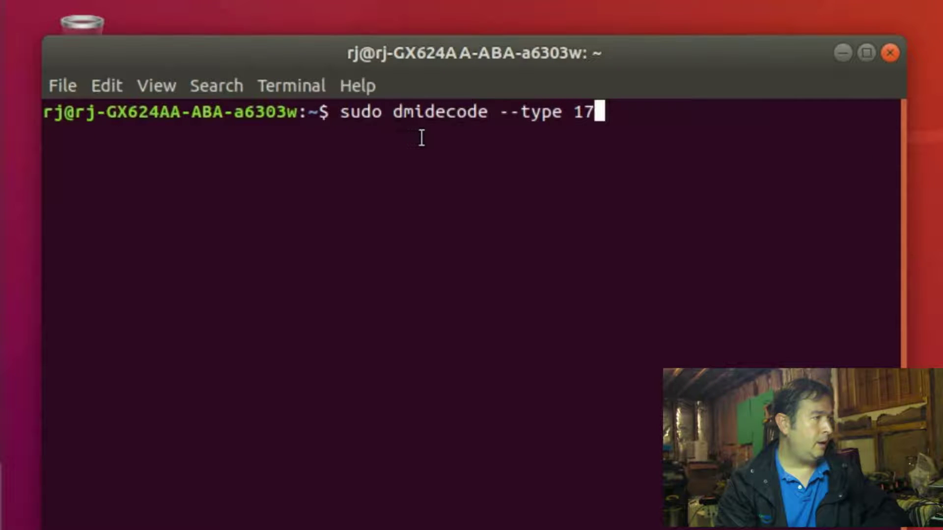
{"action": "mouse_move", "coordinate": [484, 140]}
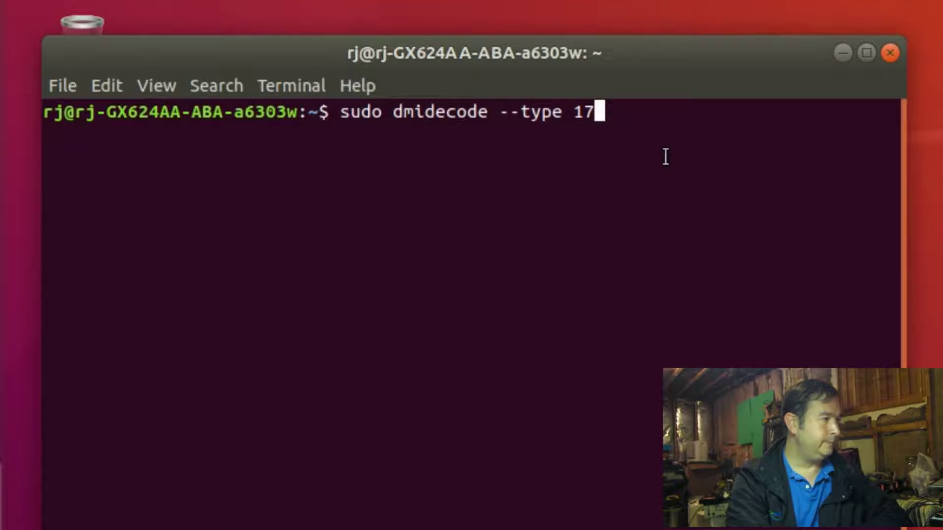
{"action": "key", "text": "Return"}
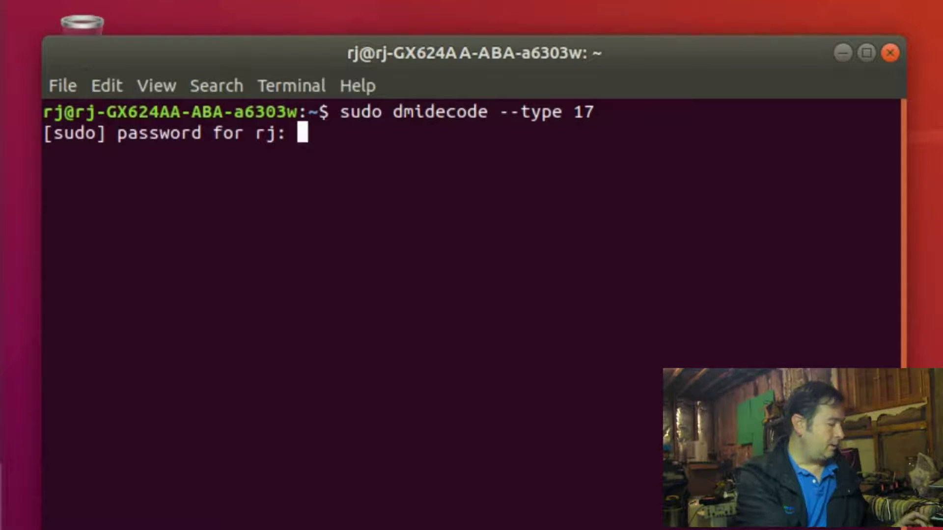
Submit the password and scroll to the first Memory Device entry (4096 MB DDR3, ChannelA-DIMM0)
{"action": "key", "text": "Return"}
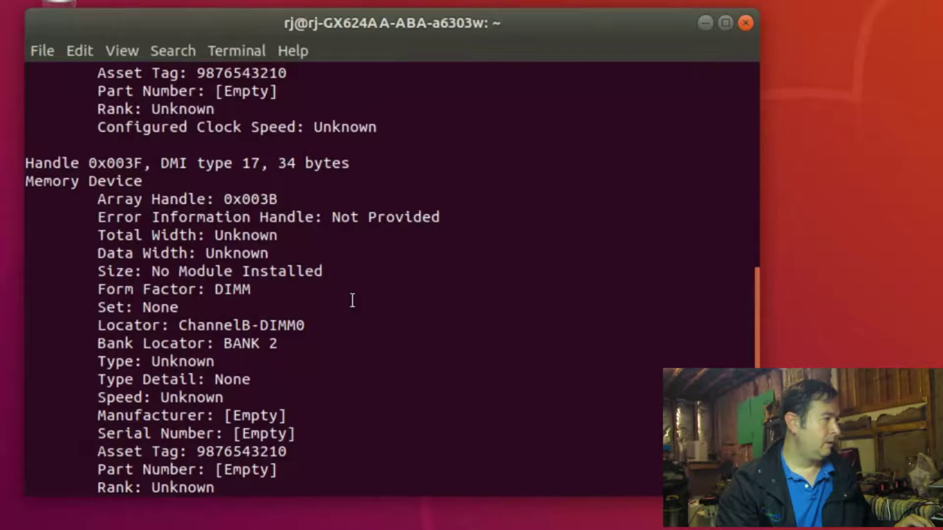
{"action": "scroll", "scroll_direction": "up", "scroll_amount": 3}
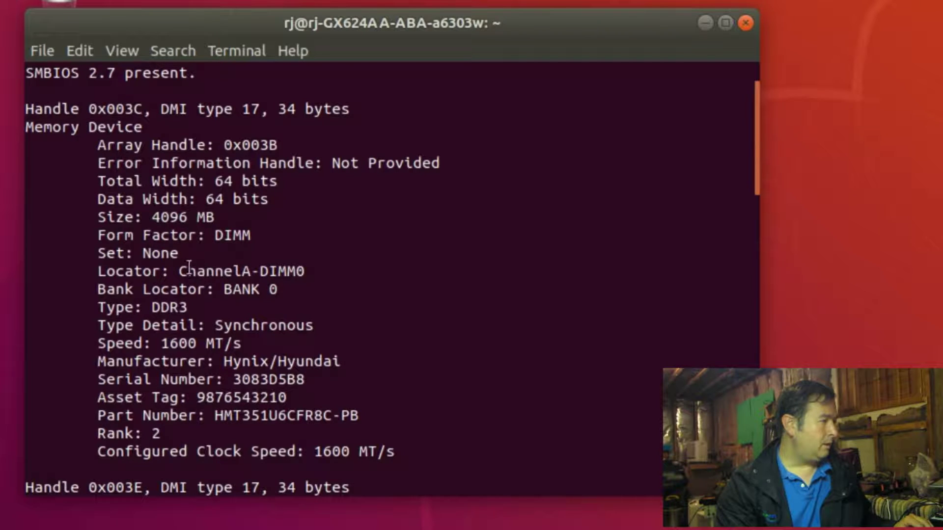
{"action": "mouse_move", "coordinate": [256, 234]}
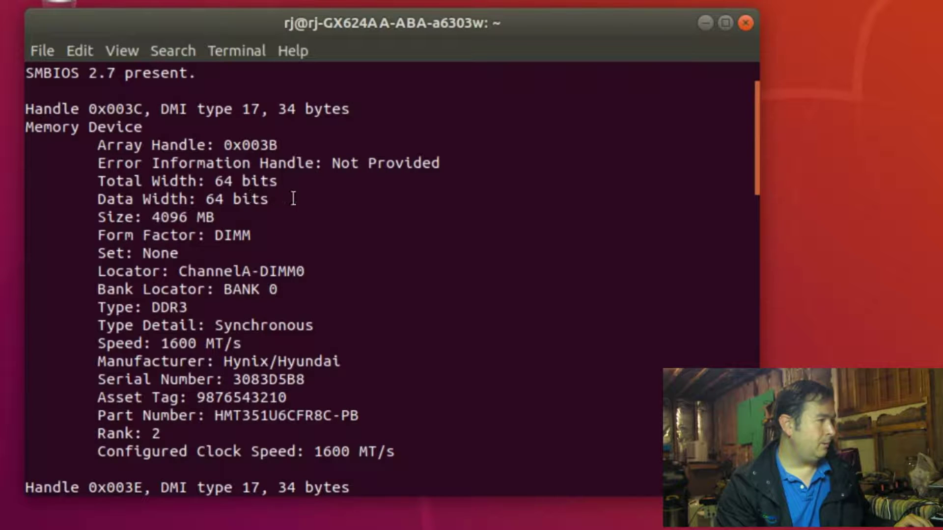
{"action": "mouse_move", "coordinate": [301, 219]}
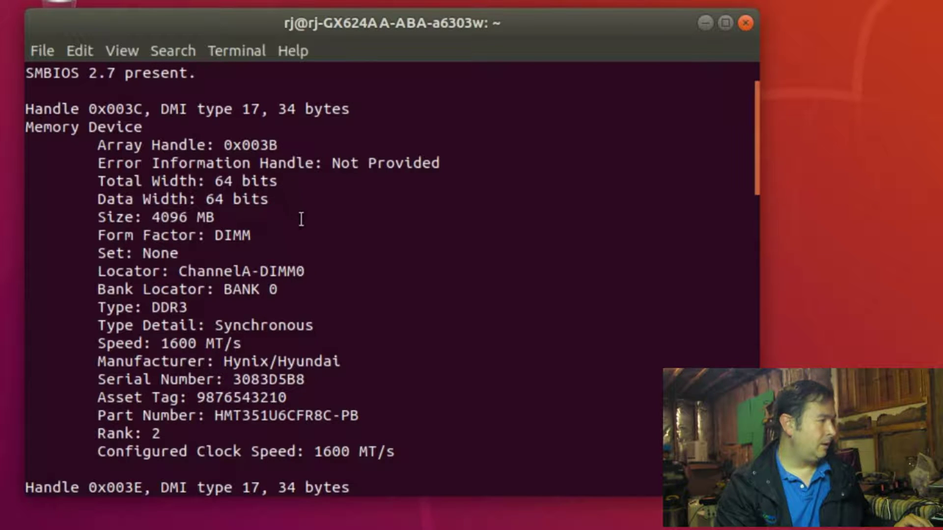
{"action": "mouse_move", "coordinate": [252, 316]}
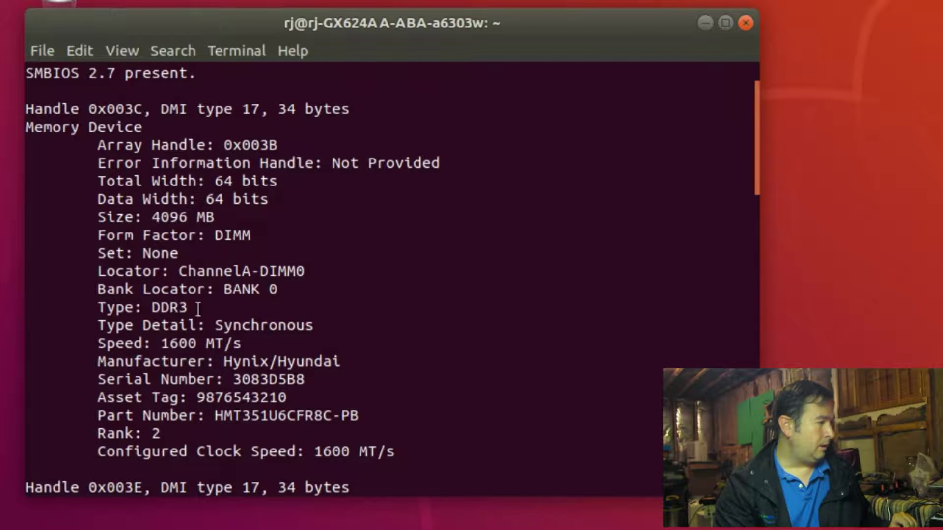
{"action": "mouse_move", "coordinate": [295, 322]}
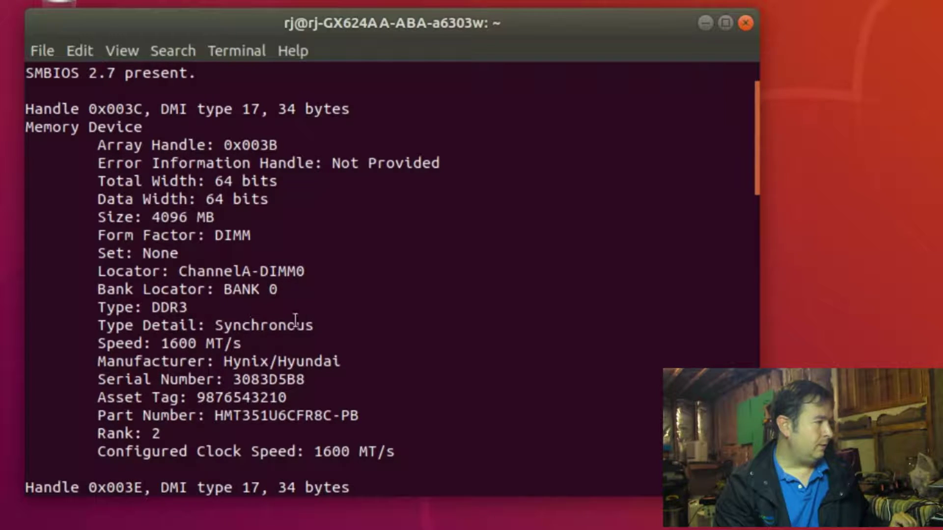
{"action": "mouse_move", "coordinate": [173, 362]}
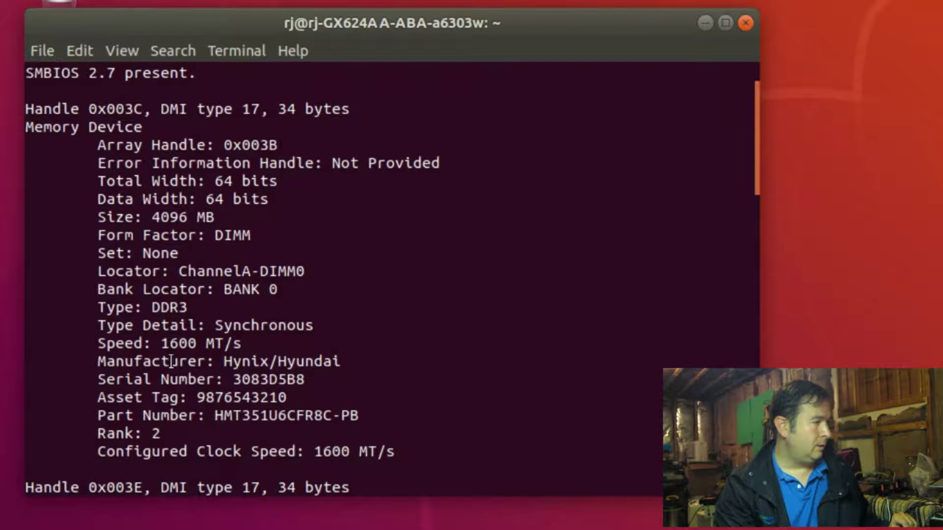
{"action": "mouse_move", "coordinate": [246, 351]}
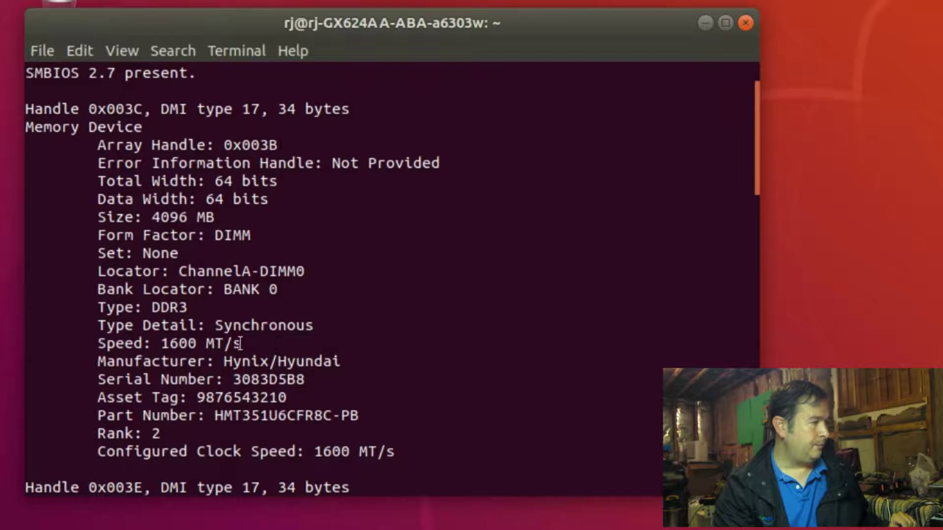
{"action": "mouse_move", "coordinate": [230, 356]}
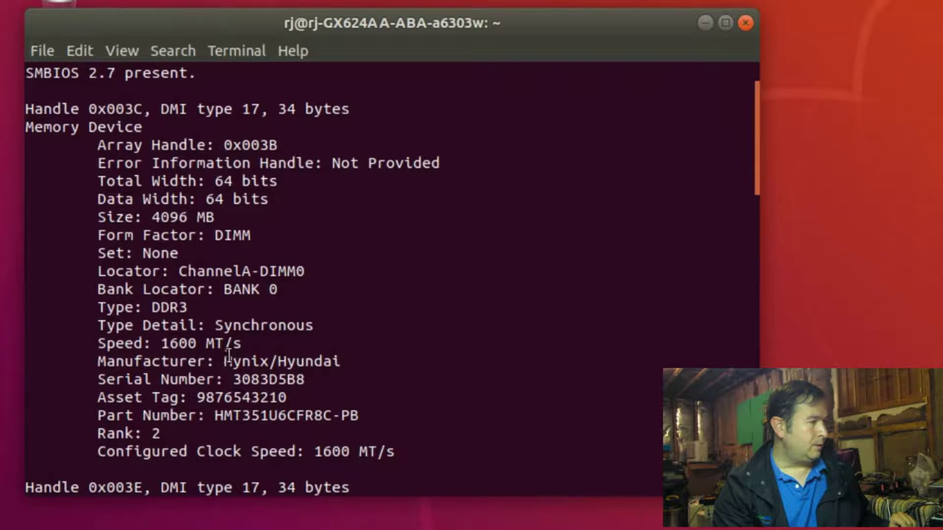
{"action": "mouse_move", "coordinate": [259, 345]}
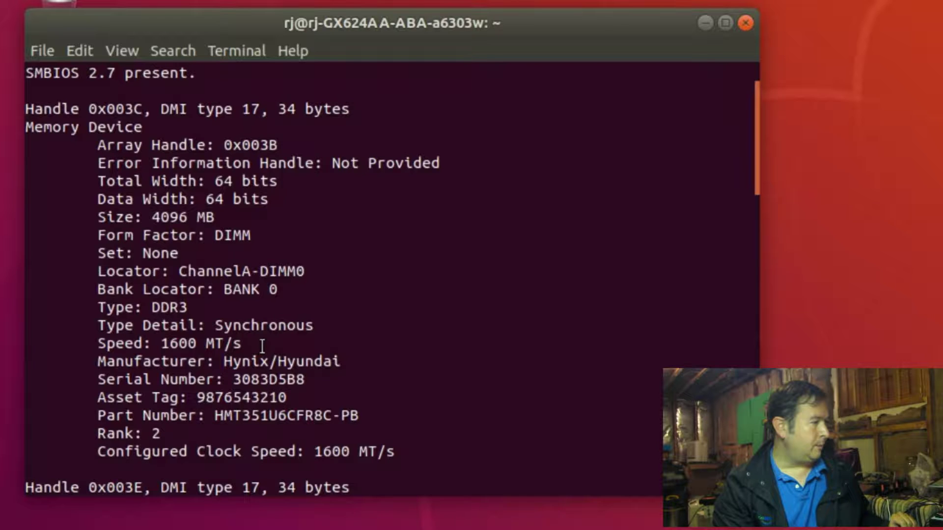
{"action": "mouse_move", "coordinate": [356, 379]}
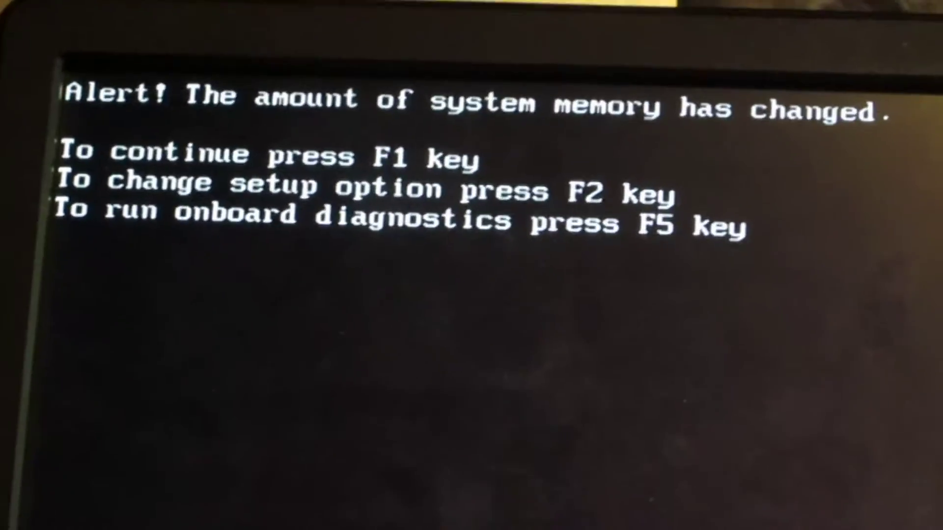
Continue past the 'system memory has changed' alert with F1 and boot into Ubuntu
{"action": "key", "text": "F1"}
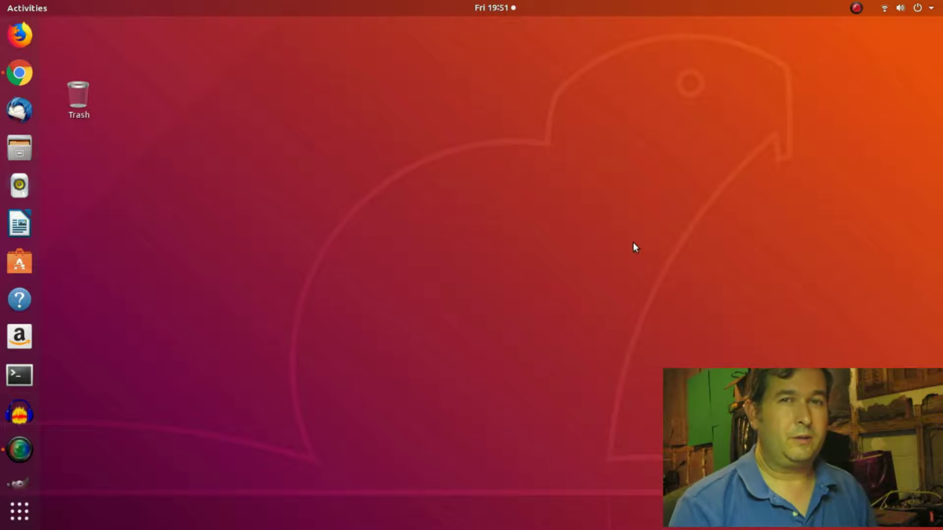
{"action": "mouse_move", "coordinate": [300, 385]}
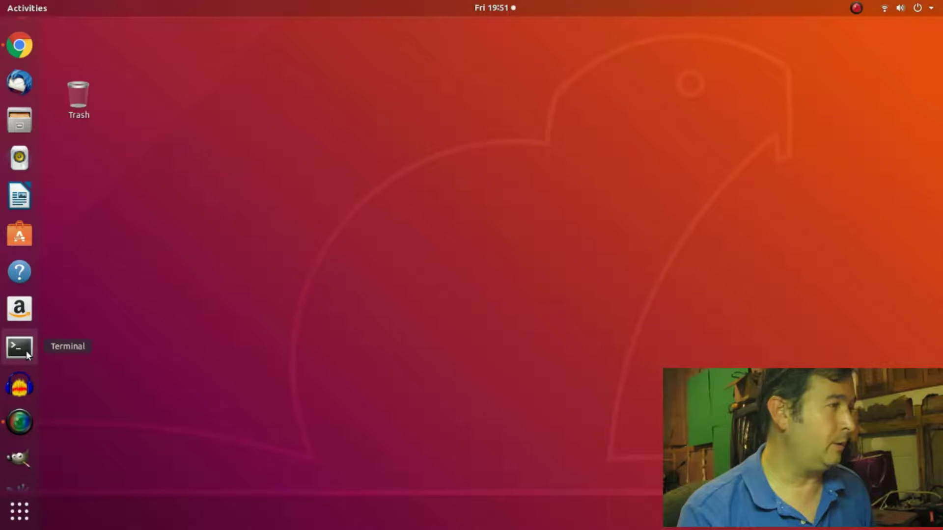
In a new terminal, paste and run 'sudo dmidecode --type 17' with the sudo password
{"action": "left_click", "coordinate": [19, 346]}
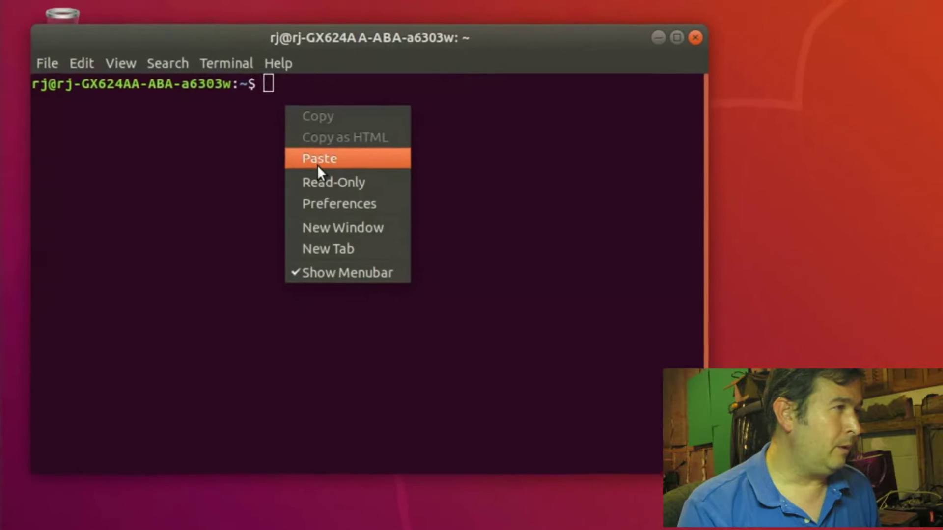
{"action": "left_click", "coordinate": [319, 158]}
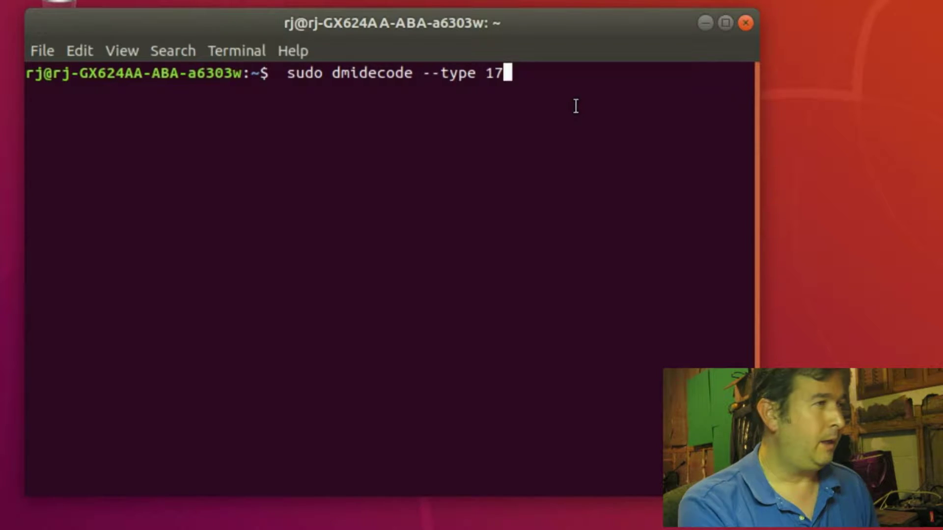
{"action": "key", "text": "Return"}
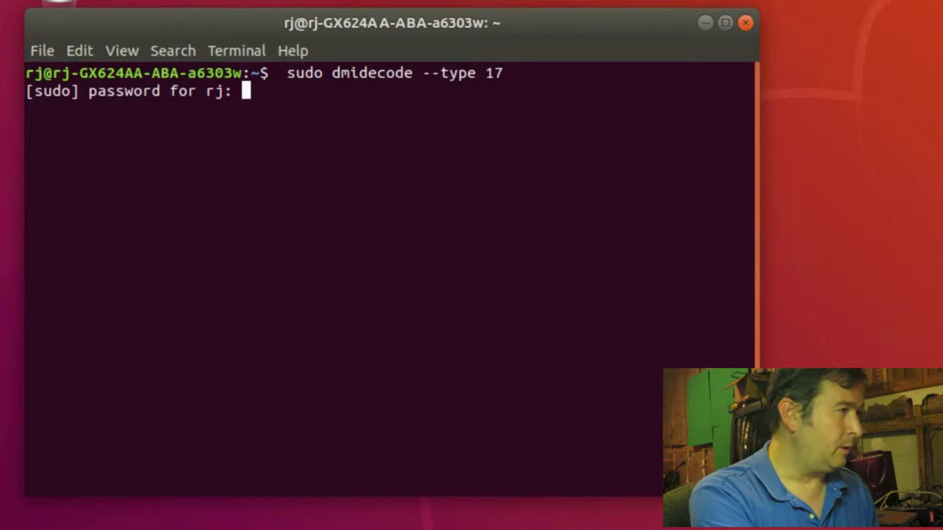
{"action": "key", "text": "Return"}
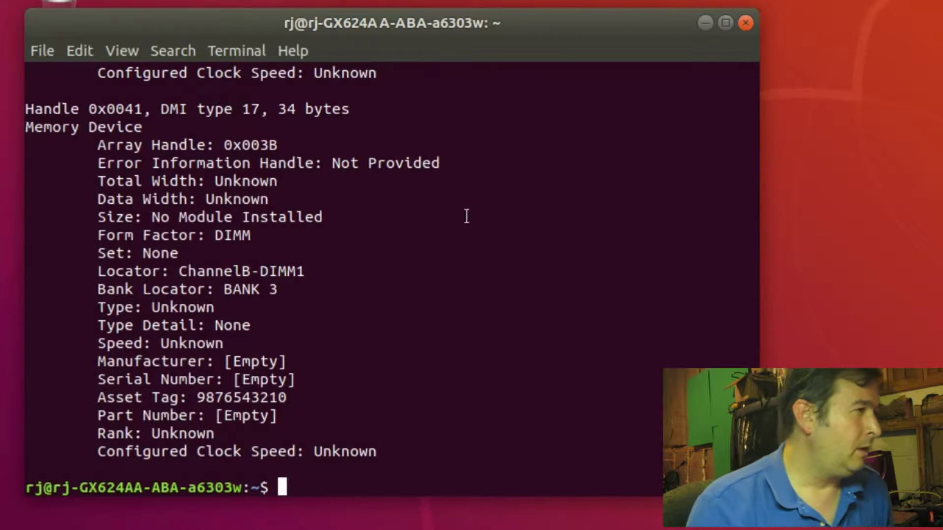
{"action": "scroll", "scroll_direction": "up", "scroll_amount": 3}
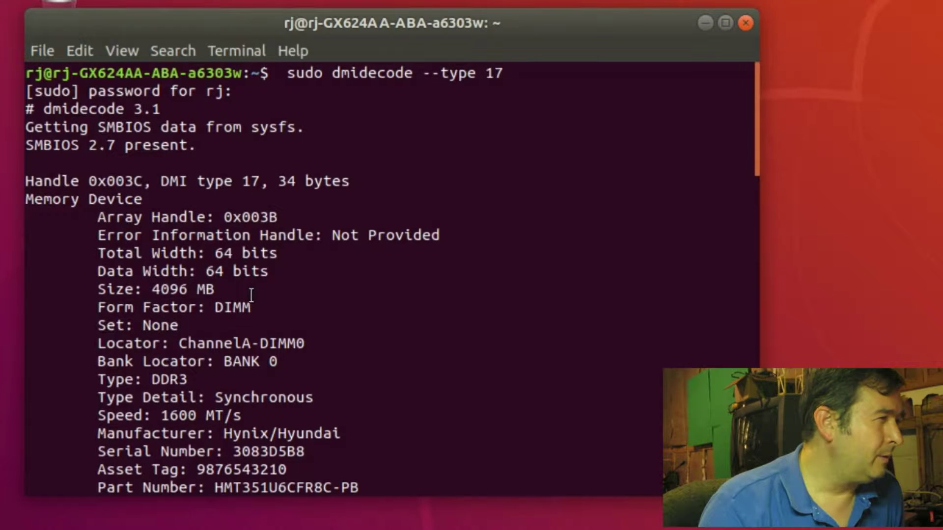
{"action": "scroll", "scroll_direction": "down", "scroll_amount": 3}
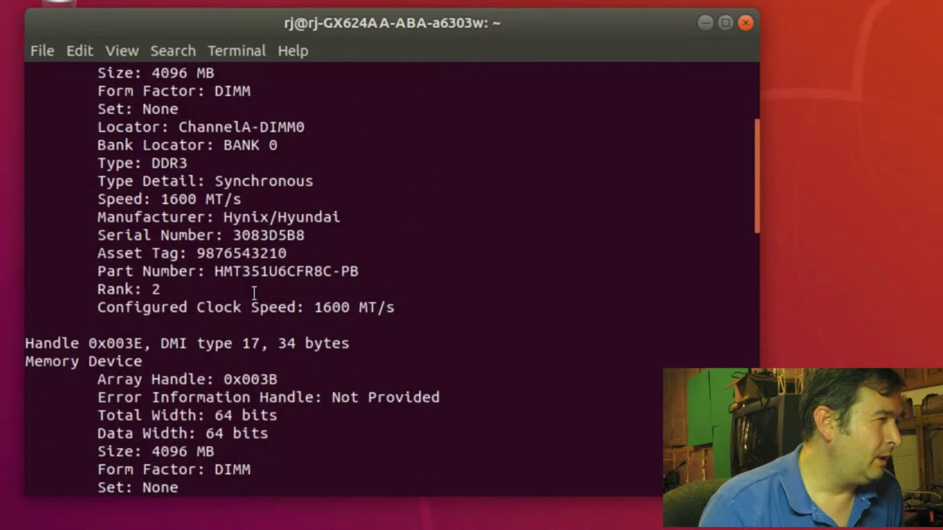
{"action": "scroll", "scroll_direction": "down", "scroll_amount": 3}
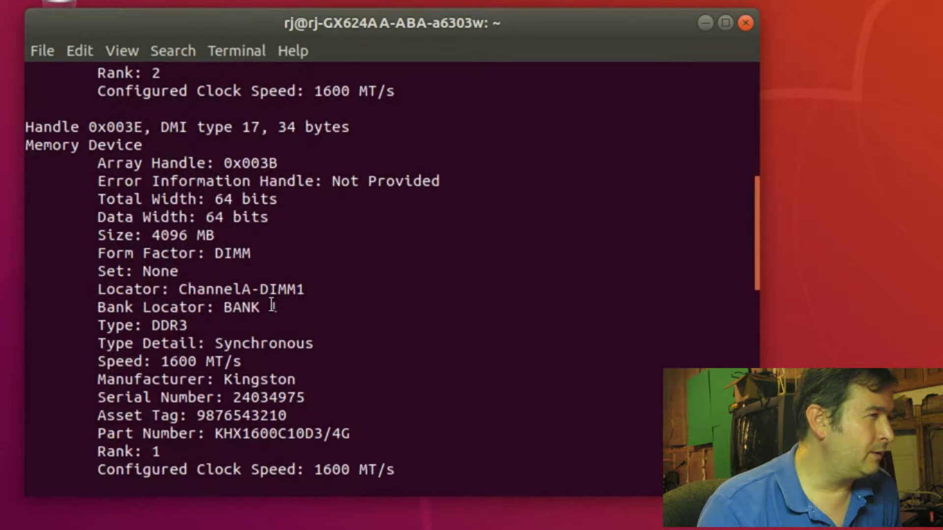
{"action": "scroll", "scroll_direction": "down", "scroll_amount": 3}
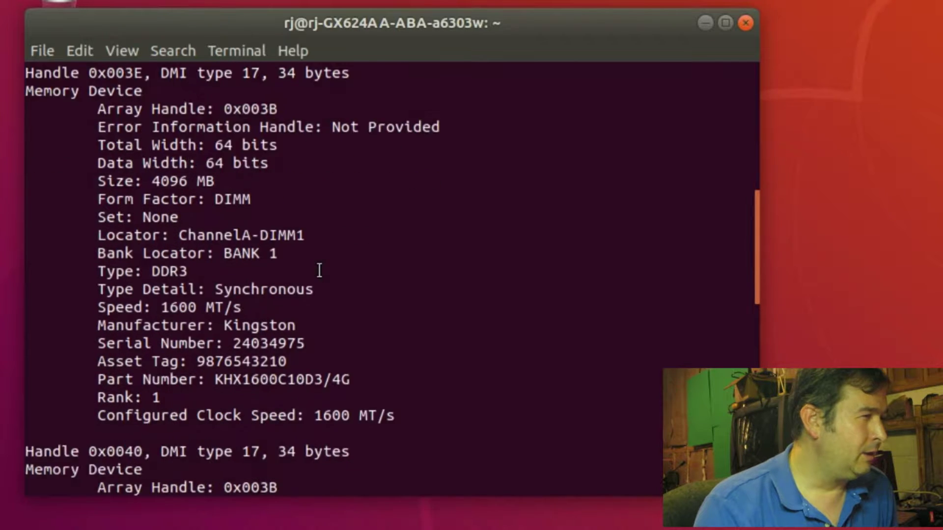
{"action": "scroll", "scroll_direction": "down", "scroll_amount": 3}
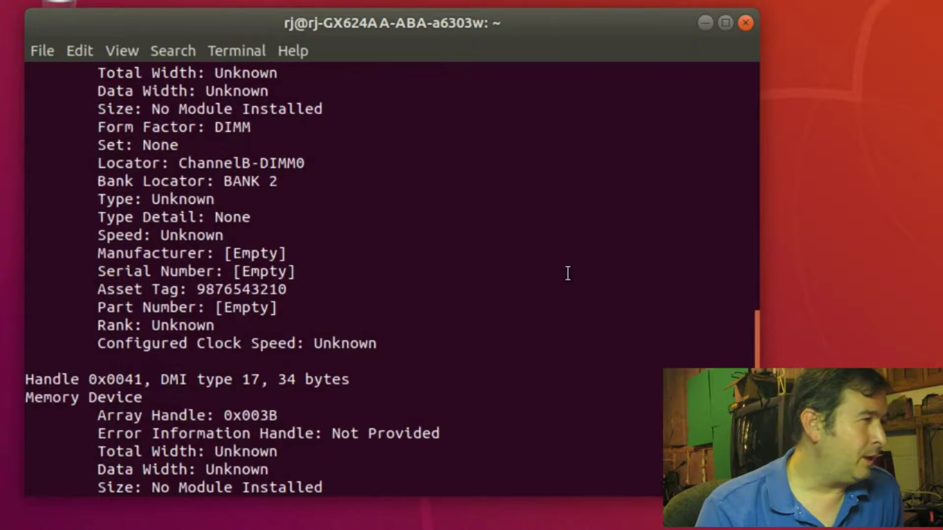
{"action": "scroll", "scroll_direction": "down", "scroll_amount": 3}
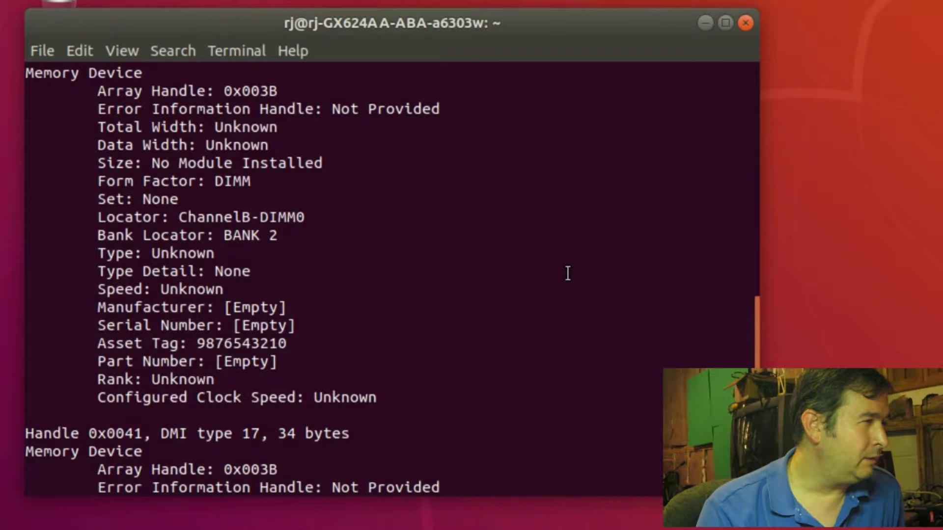
{"action": "scroll", "scroll_direction": "up", "scroll_amount": 3}
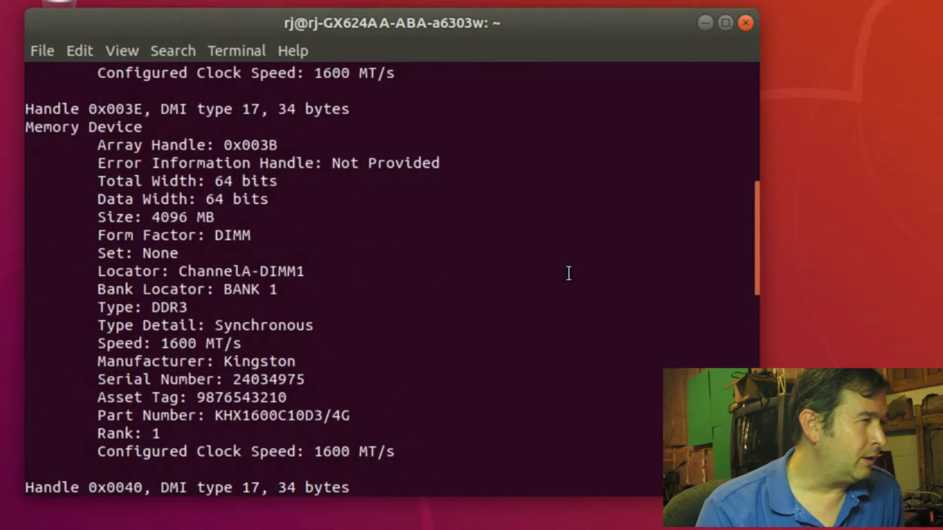
{"action": "mouse_move", "coordinate": [351, 446]}
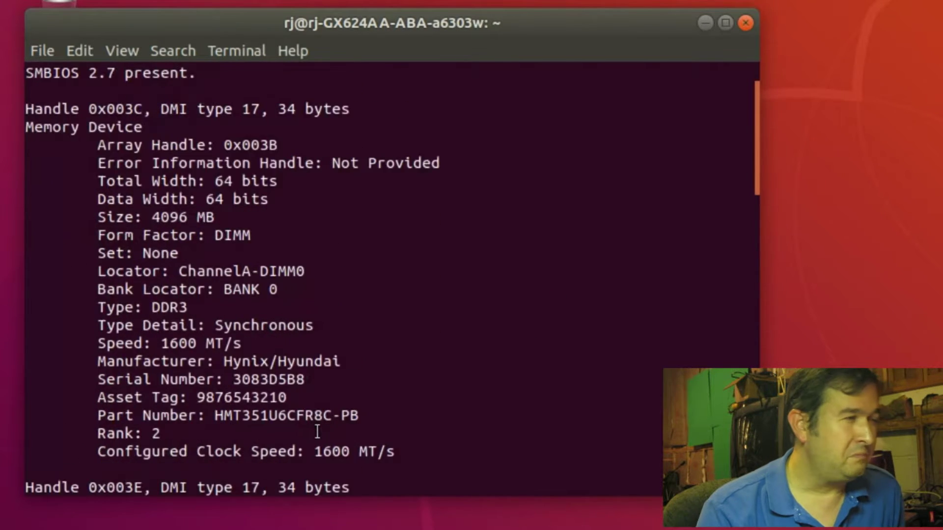
{"action": "scroll", "scroll_direction": "down", "scroll_amount": 3}
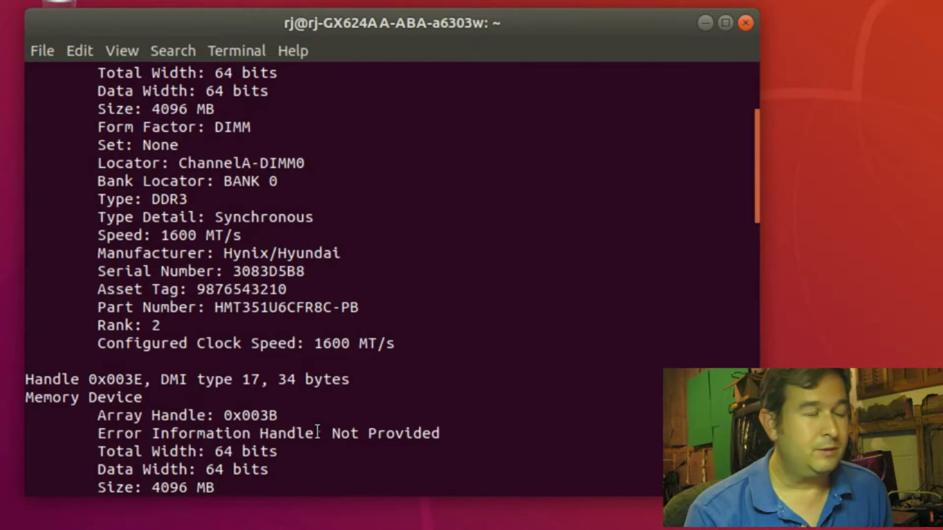